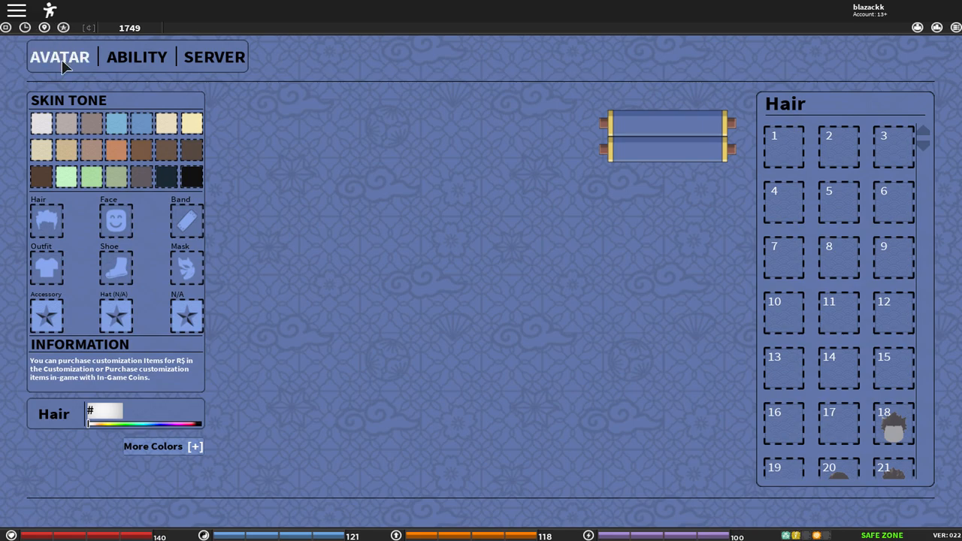
Step: Show the ABILITY page listing the character's elements and locked ability slots
{"action": "left_click", "coordinate": [137, 57]}
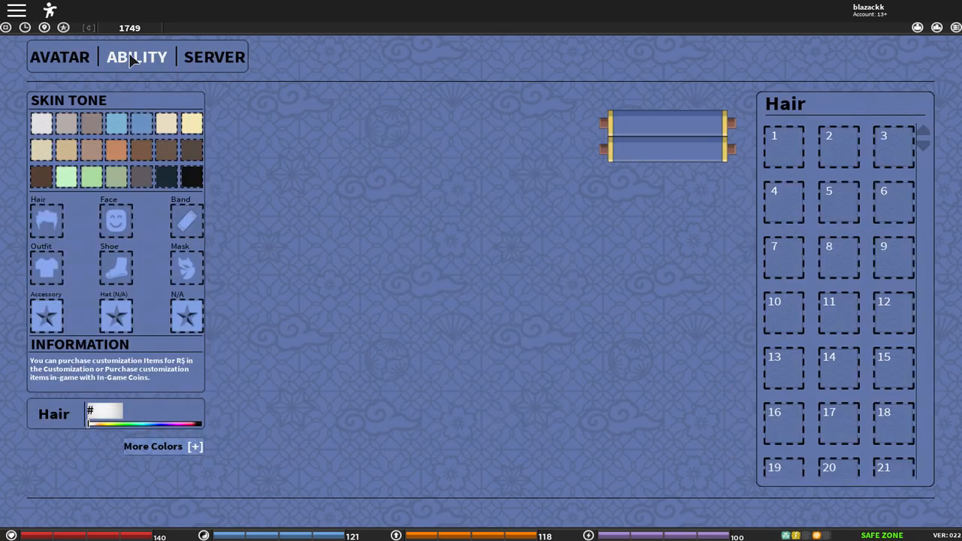
{"action": "left_click", "coordinate": [137, 57]}
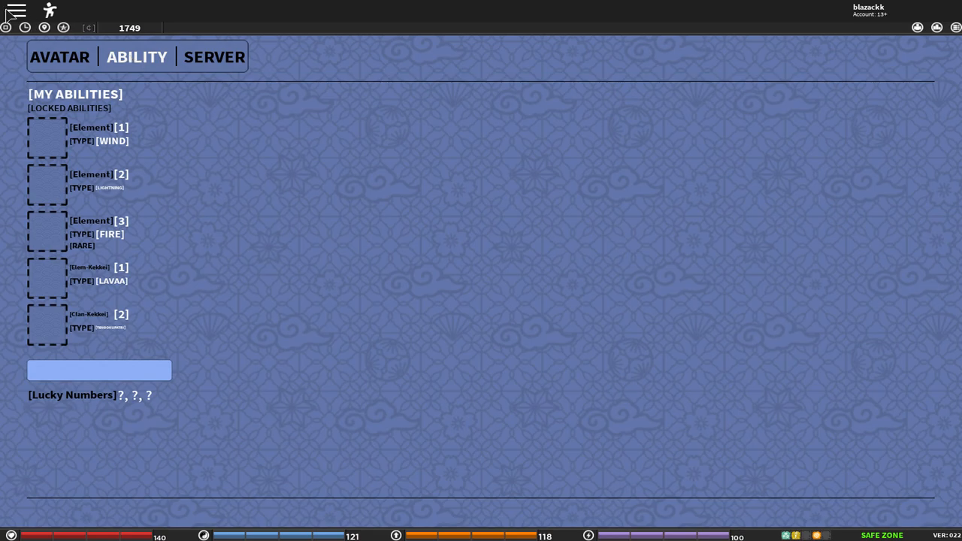
{"action": "mouse_move", "coordinate": [136, 61]}
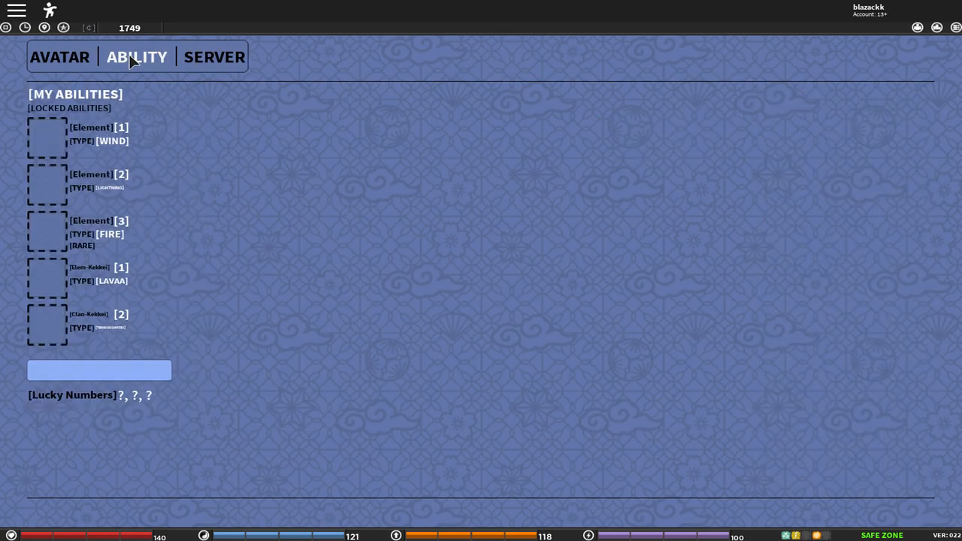
Step: View the server list (Shinobi Origin, Roleplay, Battles), then return to AVATAR customization
{"action": "left_click", "coordinate": [213, 57]}
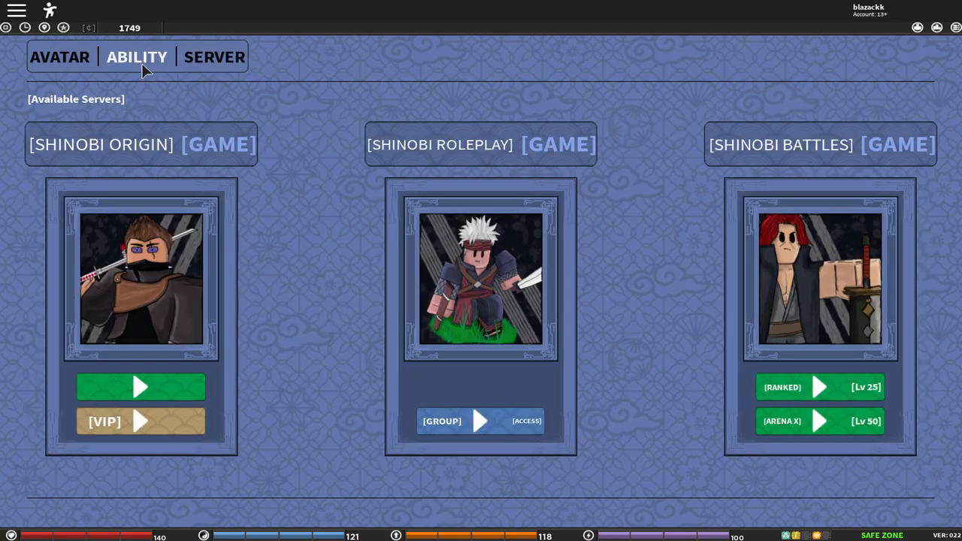
{"action": "left_click", "coordinate": [61, 57]}
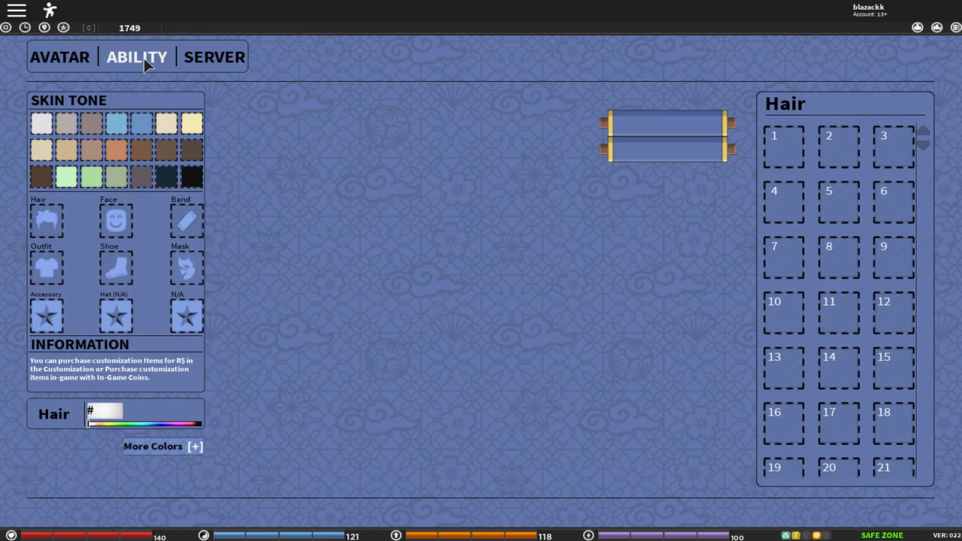
Step: Redeem a code on the abilities page ('CODE ACCEPTED!', currency 9749), then switch tabs
{"action": "left_click", "coordinate": [136, 57]}
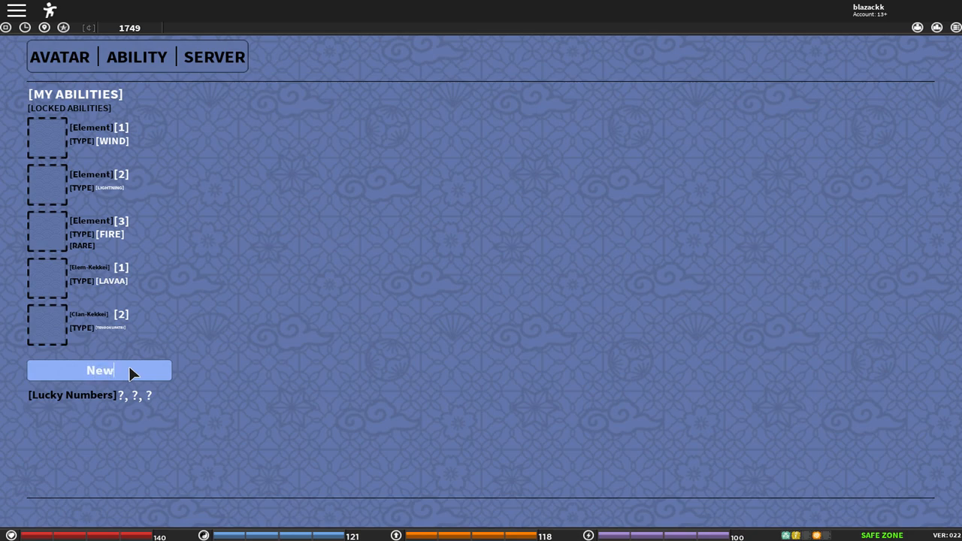
{"action": "type", "text": "Yea"}
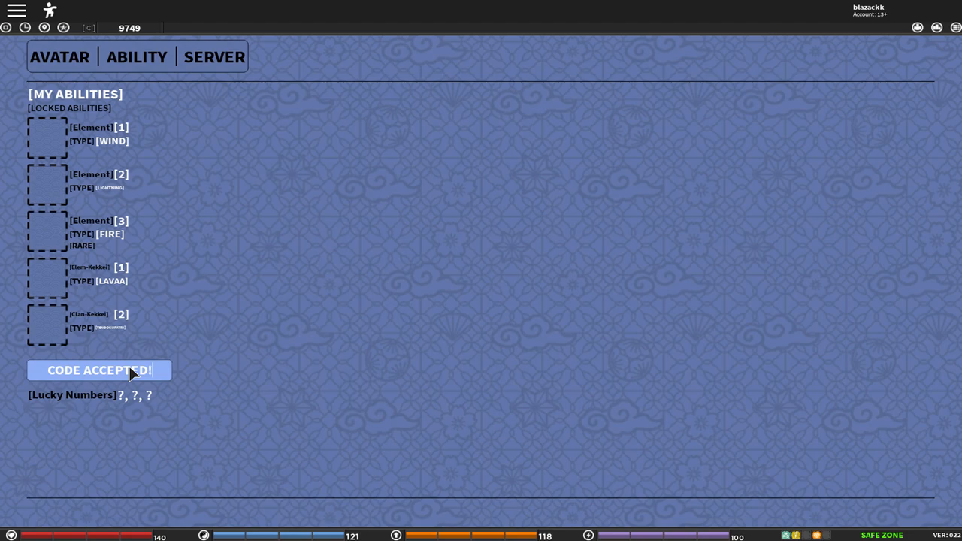
{"action": "mouse_move", "coordinate": [159, 383]}
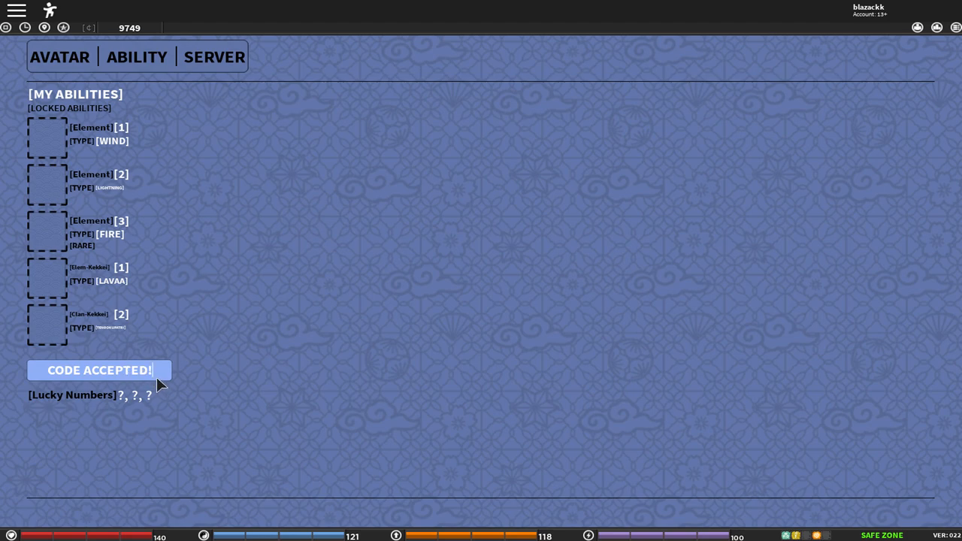
{"action": "mouse_move", "coordinate": [83, 295]}
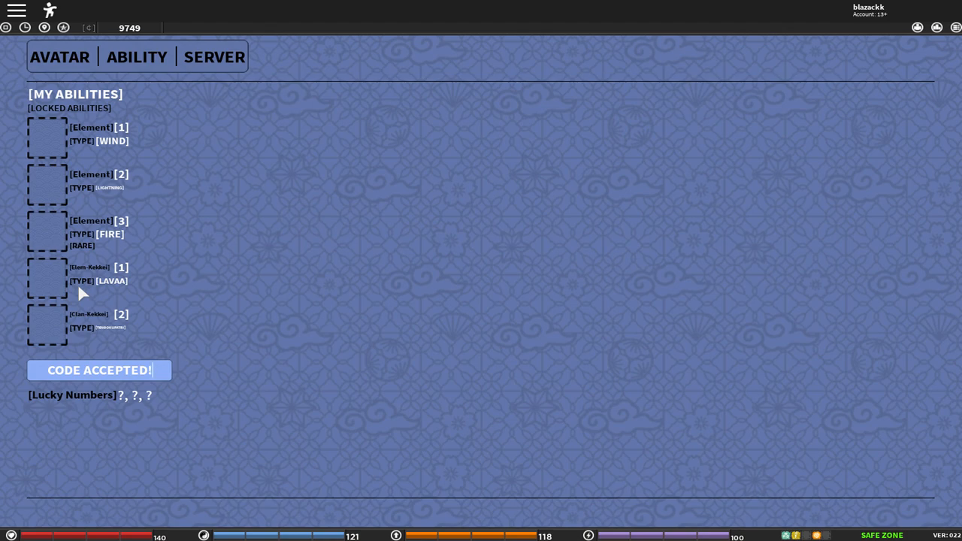
{"action": "mouse_move", "coordinate": [45, 198]}
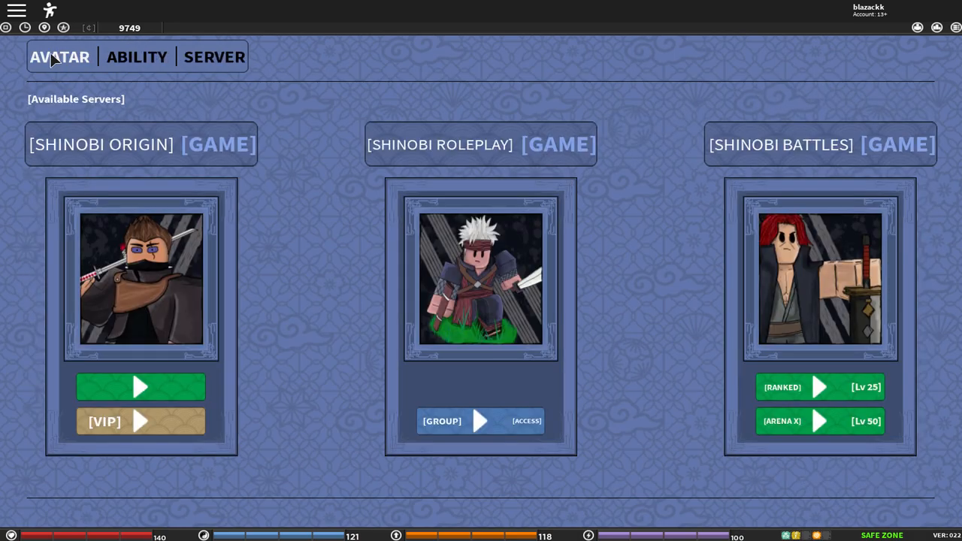
{"action": "left_click", "coordinate": [60, 57]}
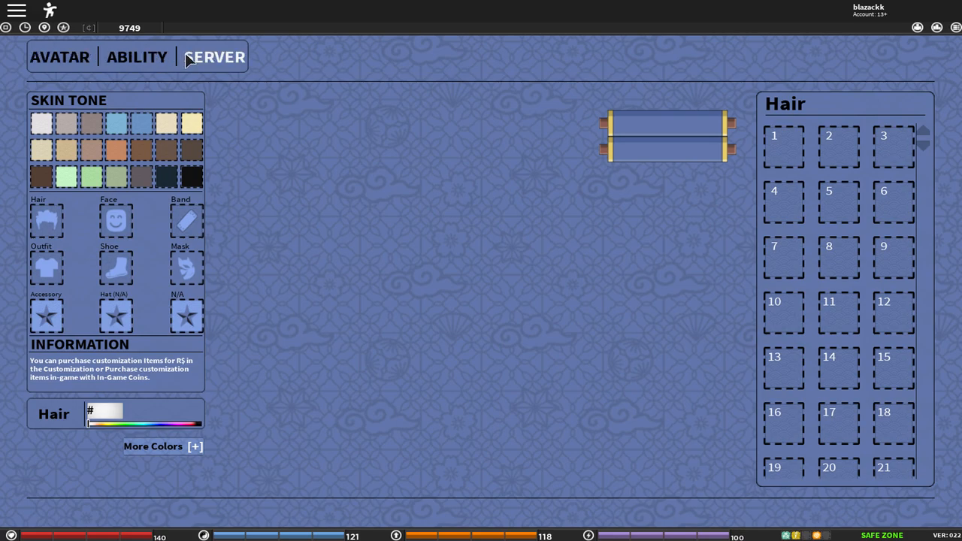
{"action": "left_click", "coordinate": [137, 57]}
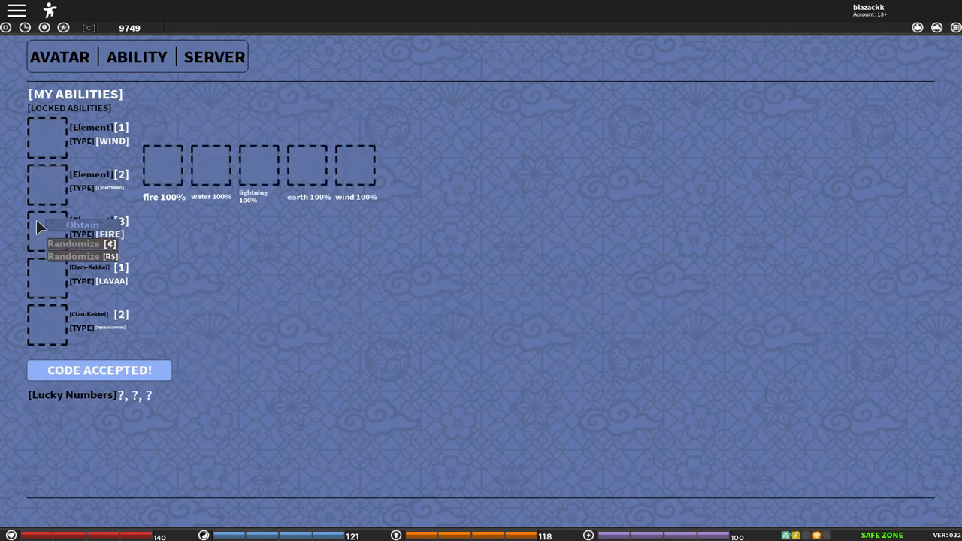
{"action": "mouse_move", "coordinate": [53, 163]}
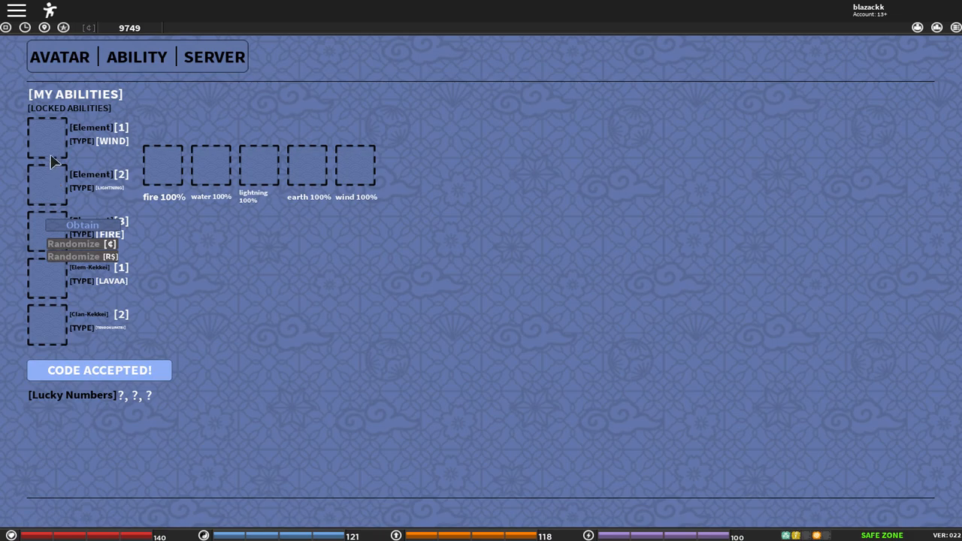
{"action": "mouse_move", "coordinate": [42, 325]}
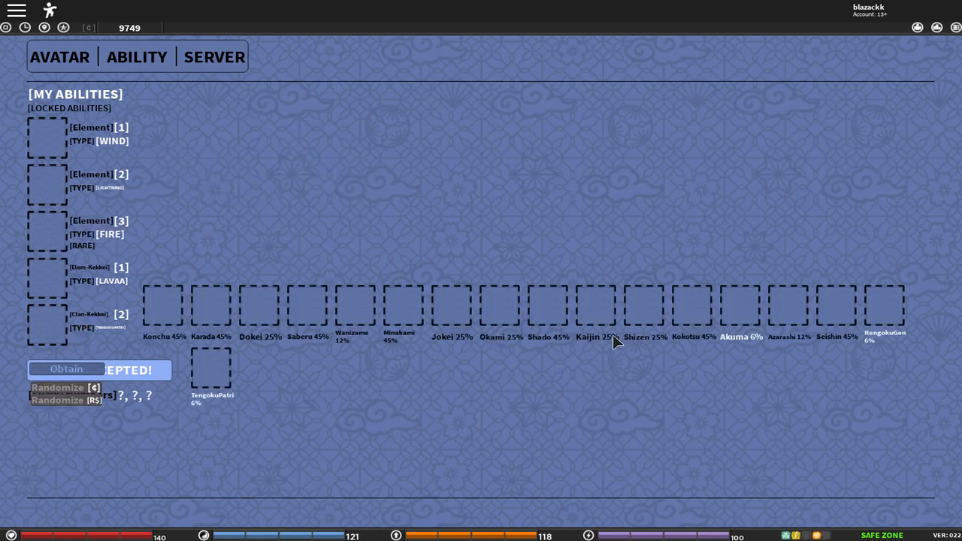
{"action": "mouse_move", "coordinate": [48, 283]}
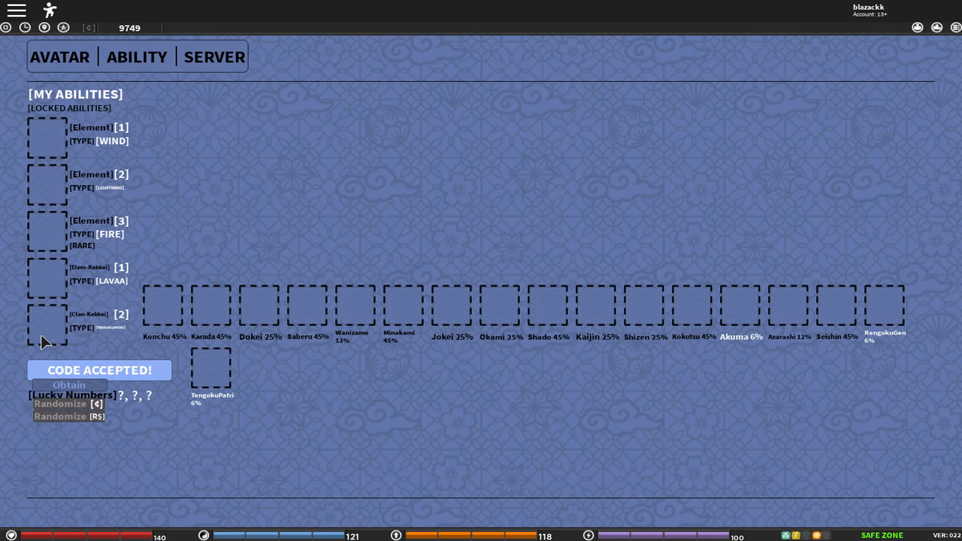
{"action": "mouse_move", "coordinate": [51, 293]}
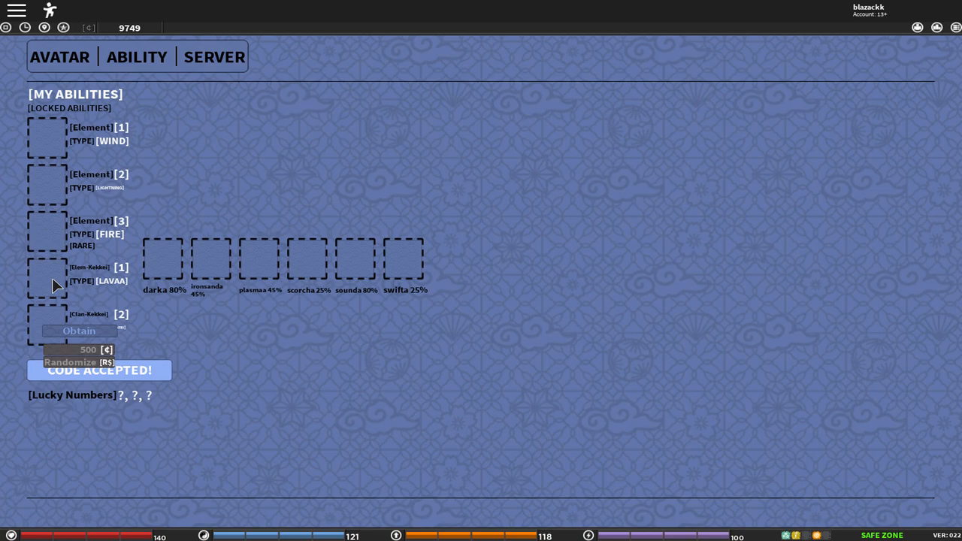
{"action": "mouse_move", "coordinate": [75, 129]}
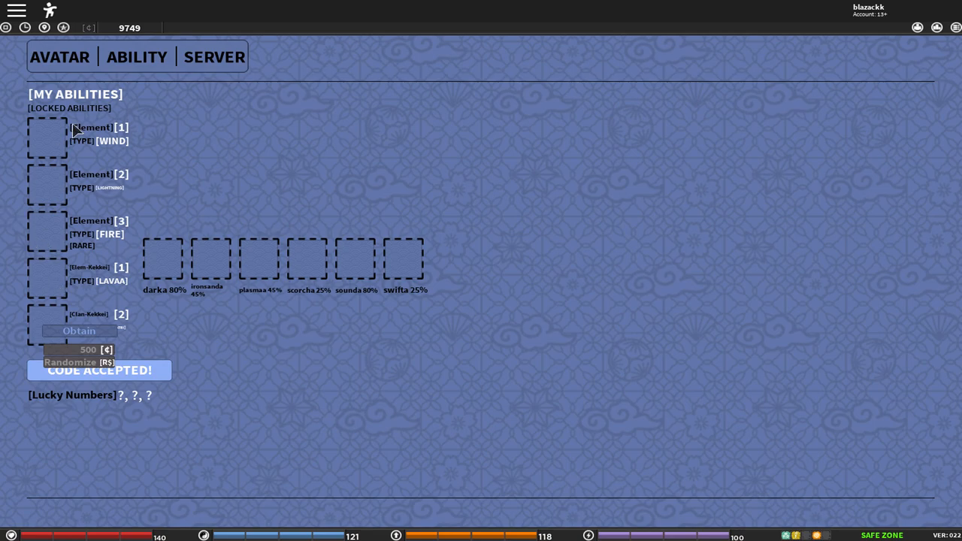
{"action": "mouse_move", "coordinate": [213, 66]}
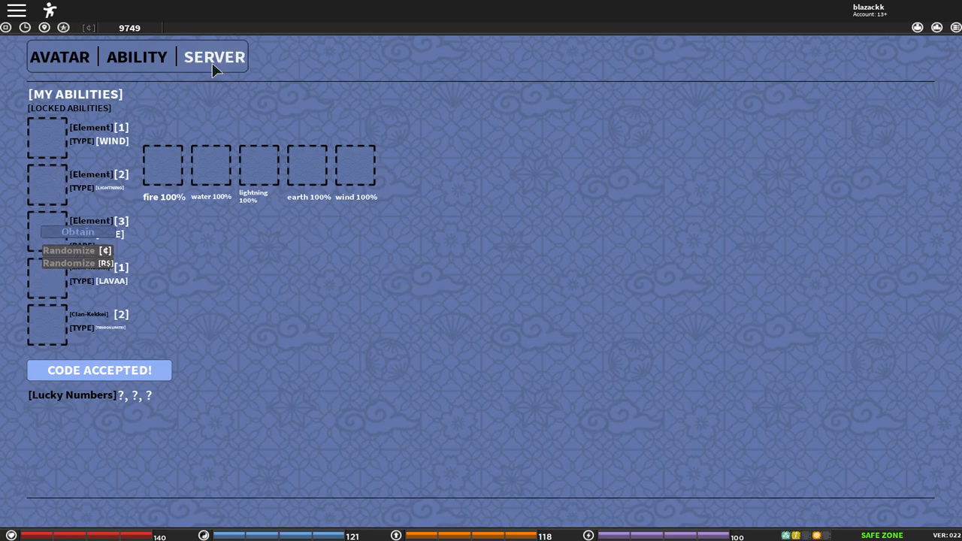
Step: Show the available servers: Shinobi Origin, Shinobi Roleplay and Shinobi Battles
{"action": "left_click", "coordinate": [214, 58]}
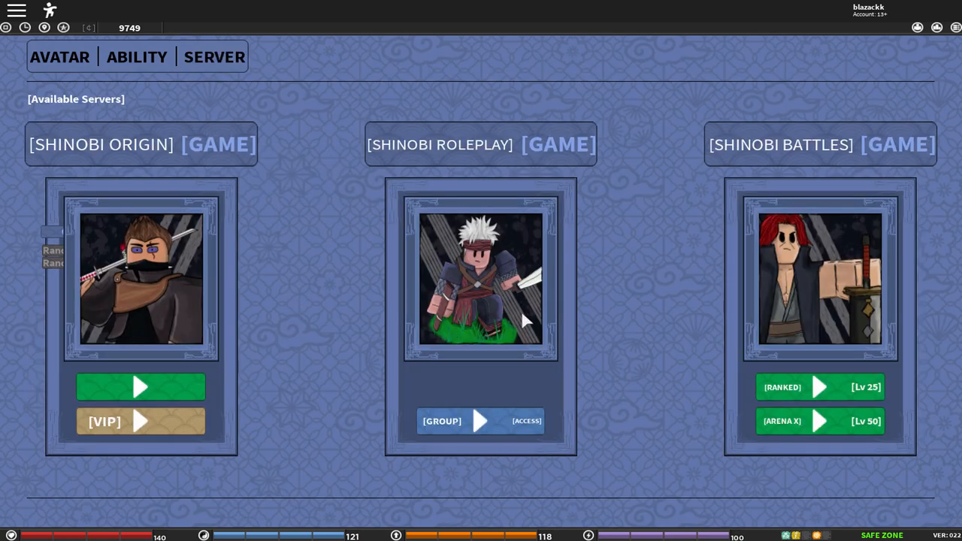
{"action": "mouse_move", "coordinate": [774, 382]}
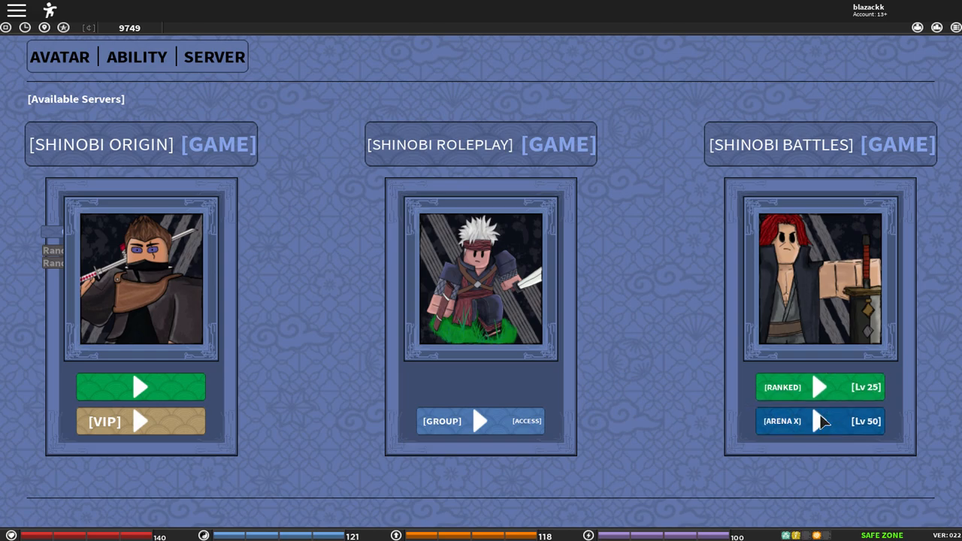
{"action": "mouse_move", "coordinate": [862, 436]}
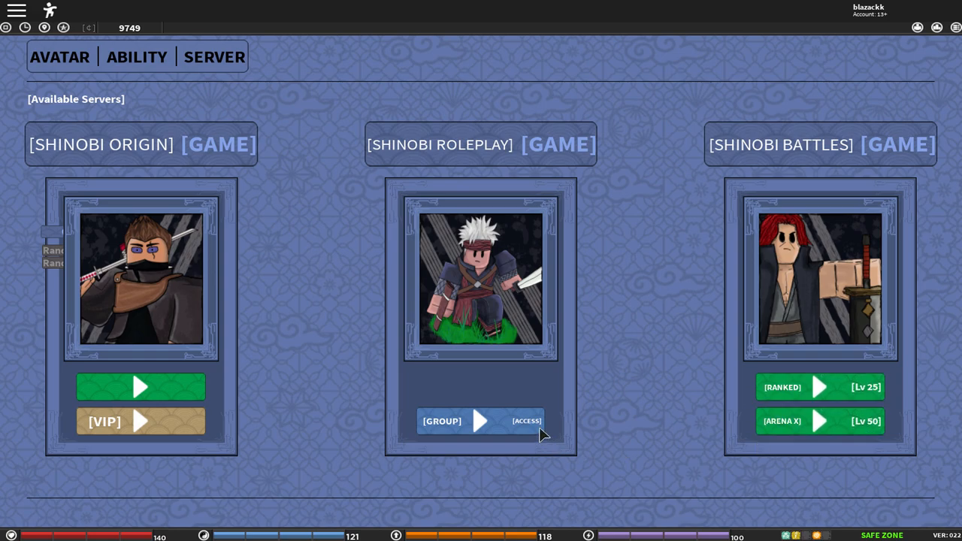
{"action": "mouse_move", "coordinate": [123, 100]}
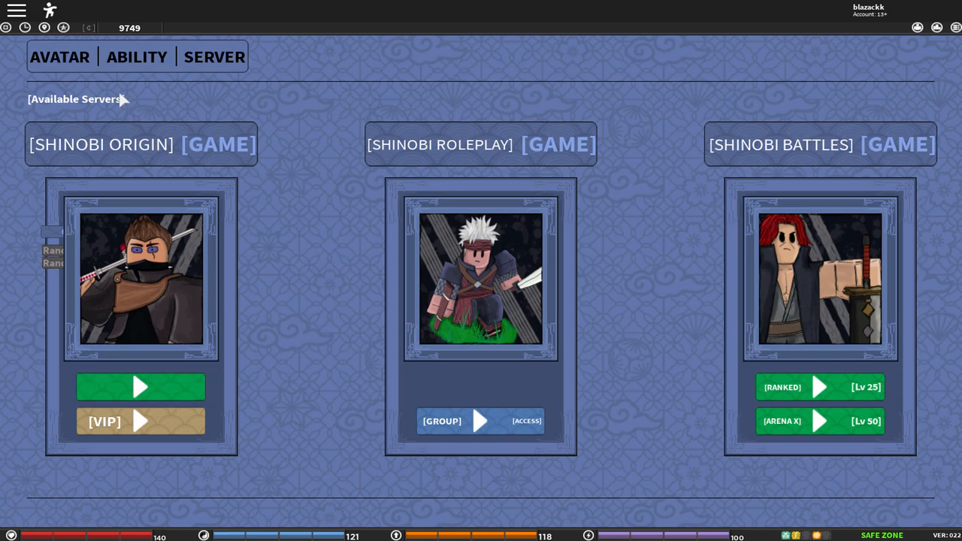